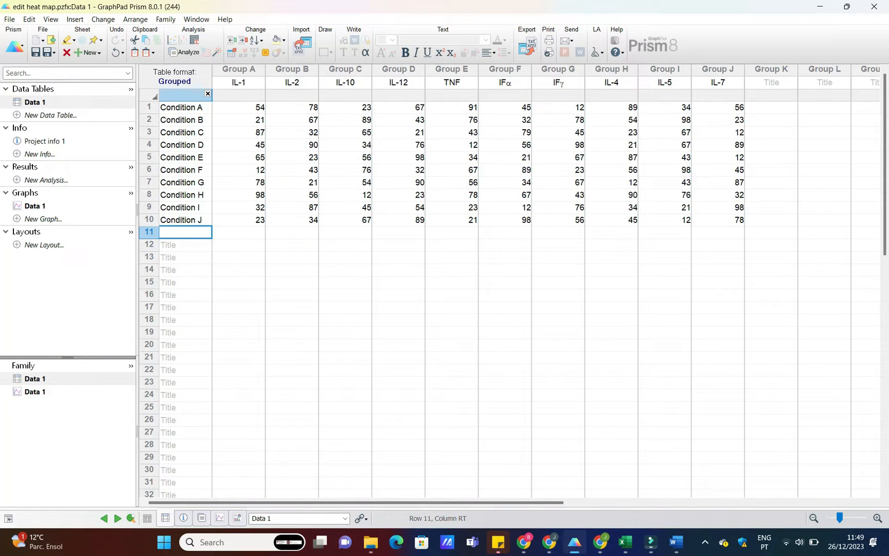
Select the whole cytokine data table, all ten condition columns IL-1 to IL-7.
{"action": "left_click", "coordinate": [238, 69]}
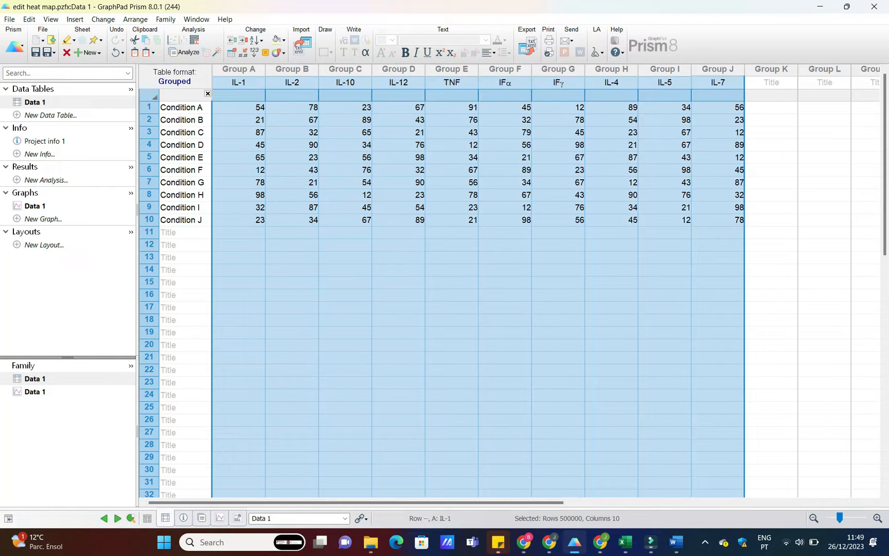
{"action": "mouse_move", "coordinate": [174, 81]}
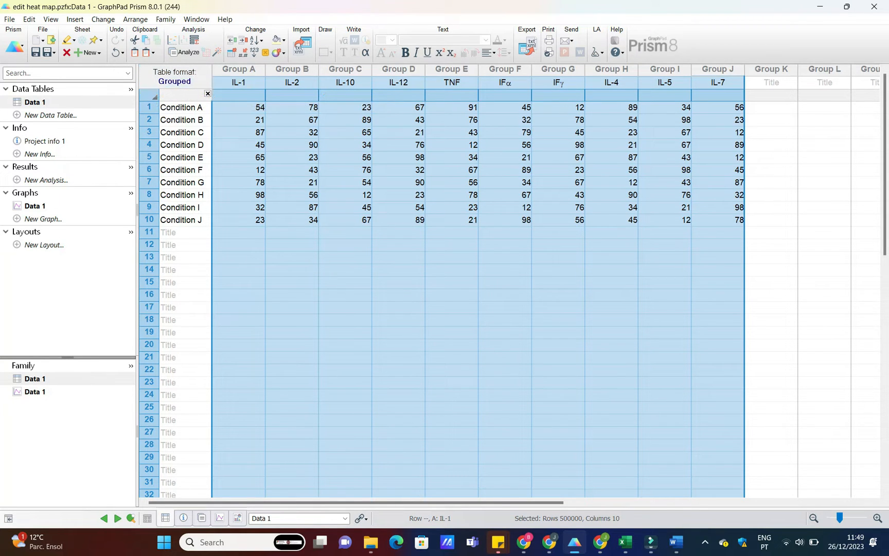
Create a new Heat Map graph of the existing cytokine table via Insert > New Graph of Existing Data.
{"action": "left_click", "coordinate": [74, 18]}
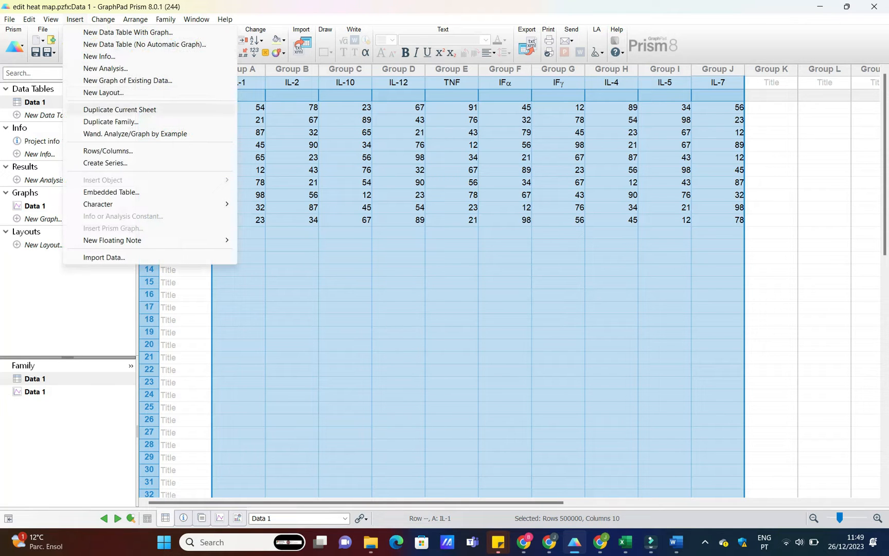
{"action": "mouse_move", "coordinate": [127, 80]}
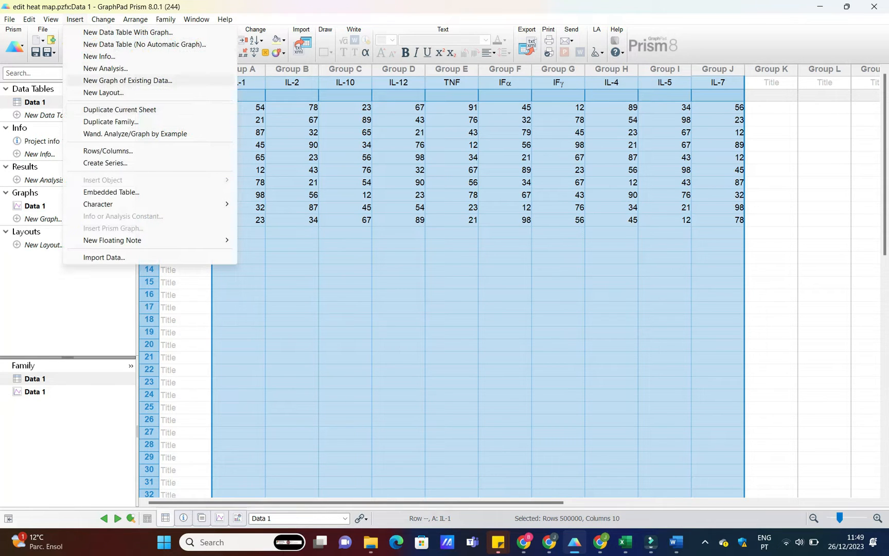
{"action": "left_click", "coordinate": [126, 80]}
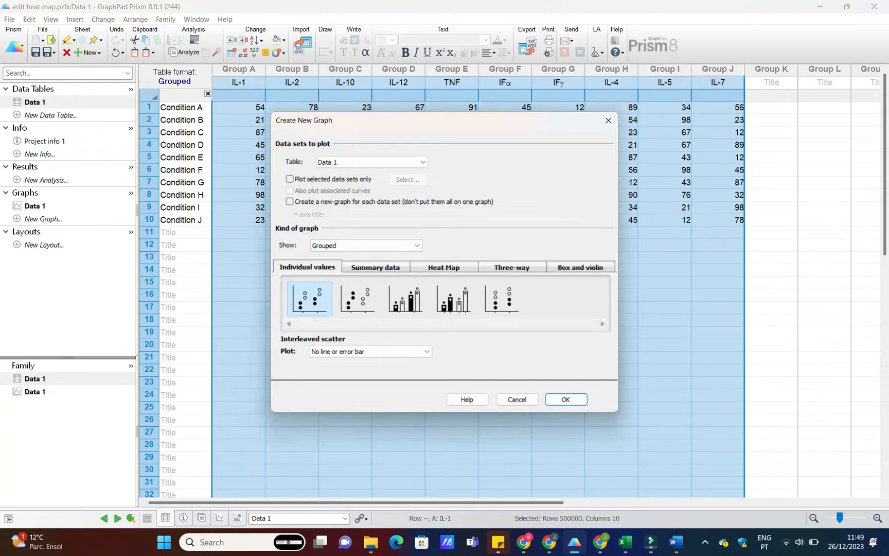
{"action": "left_click", "coordinate": [443, 267]}
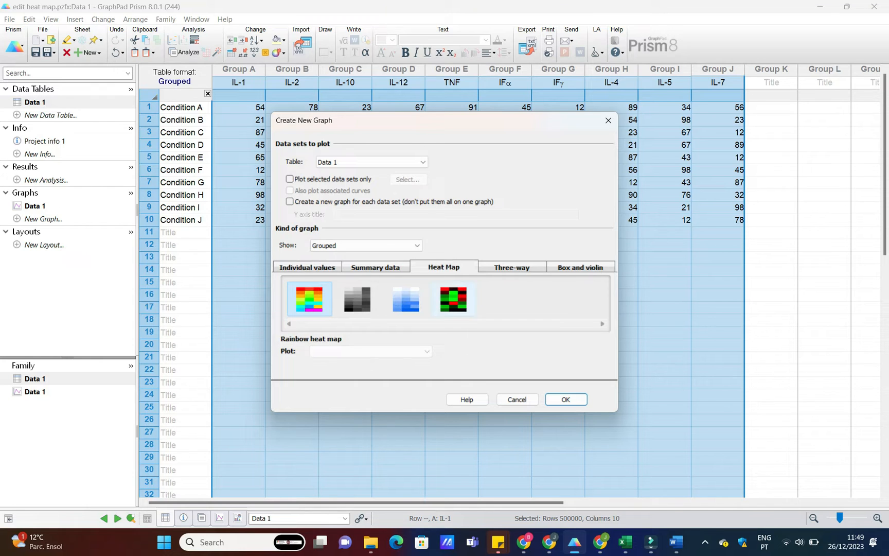
{"action": "left_click", "coordinate": [453, 298]}
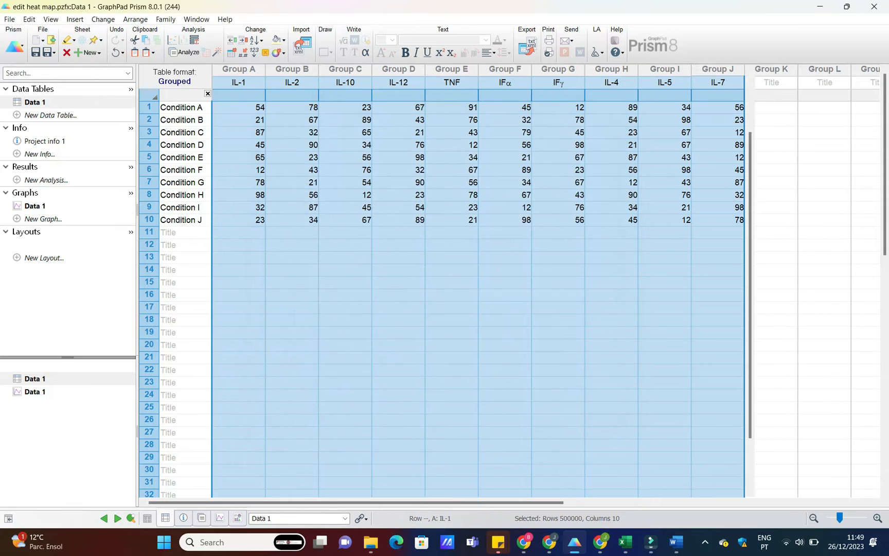
Set the heat map colour mapping to pink for Smallest, brown for Baseline and beige for Largest.
{"action": "left_click", "coordinate": [35, 218]}
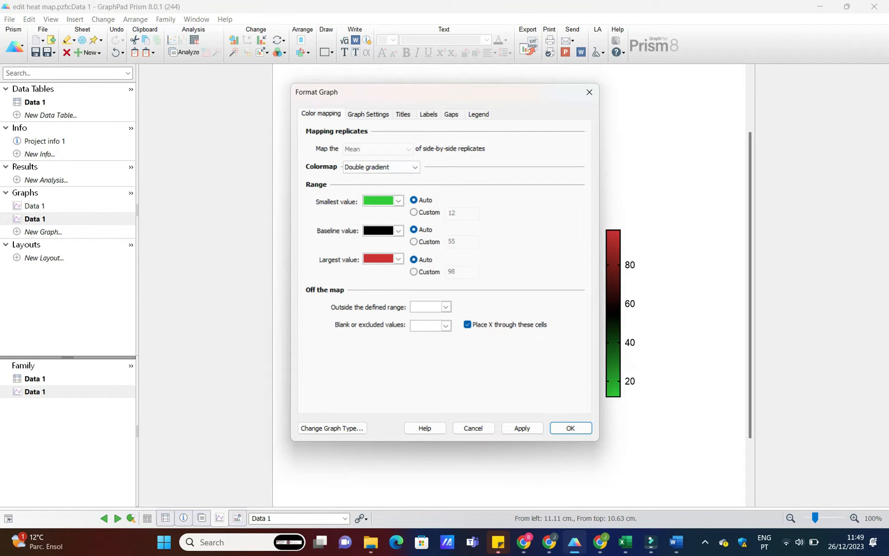
{"action": "left_click", "coordinate": [397, 201]}
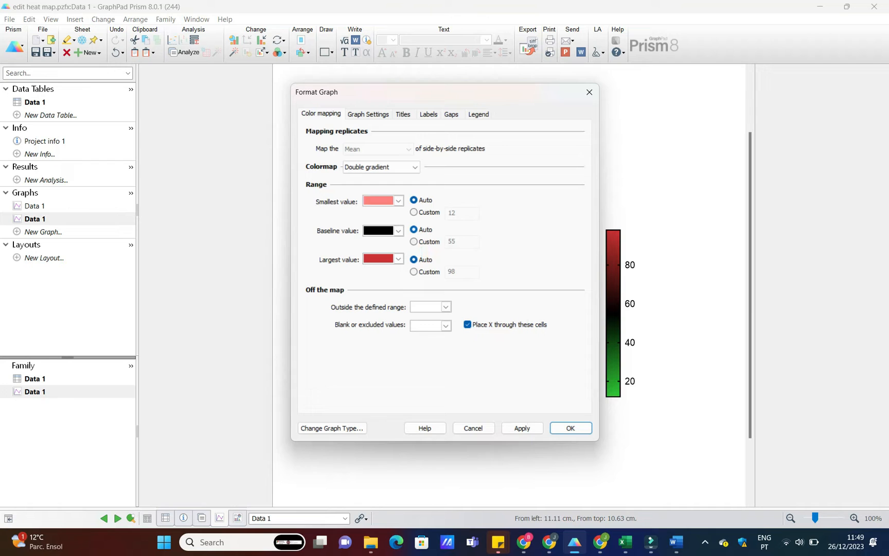
{"action": "left_click", "coordinate": [399, 231]}
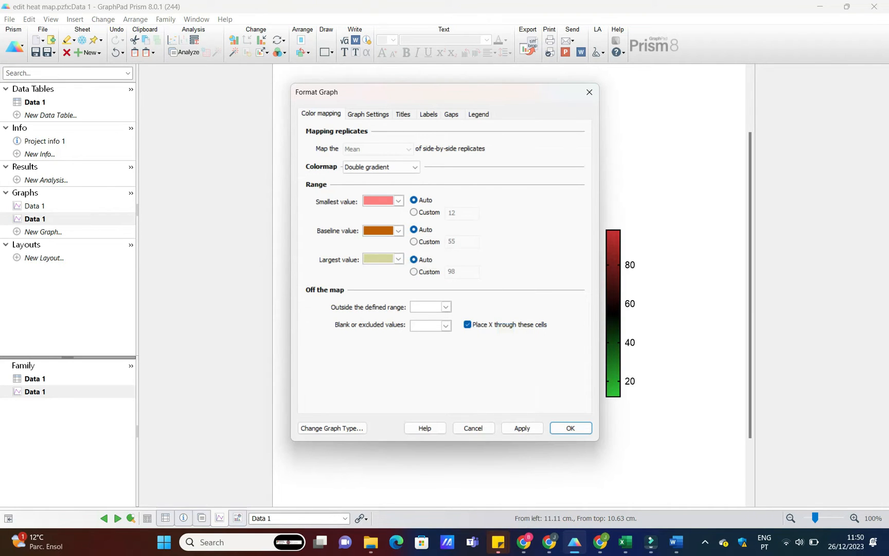
{"action": "left_click", "coordinate": [569, 427]}
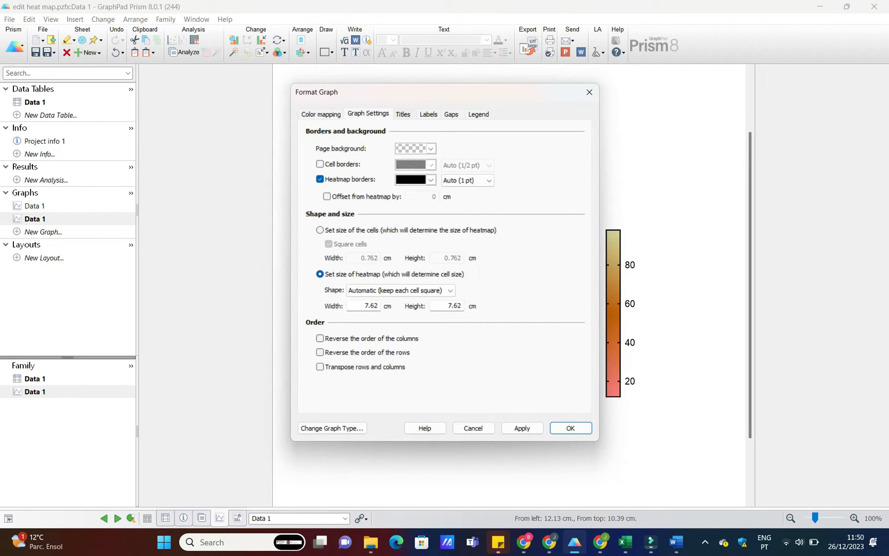
Set Row Labels to Row titles and Column Labels to Column titles in Format Graph.
{"action": "left_click", "coordinate": [428, 114]}
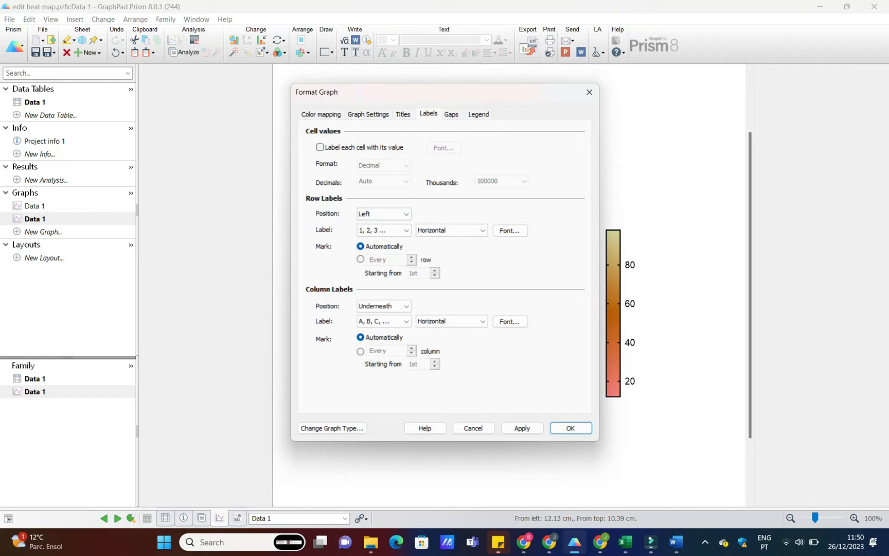
{"action": "left_click", "coordinate": [405, 230]}
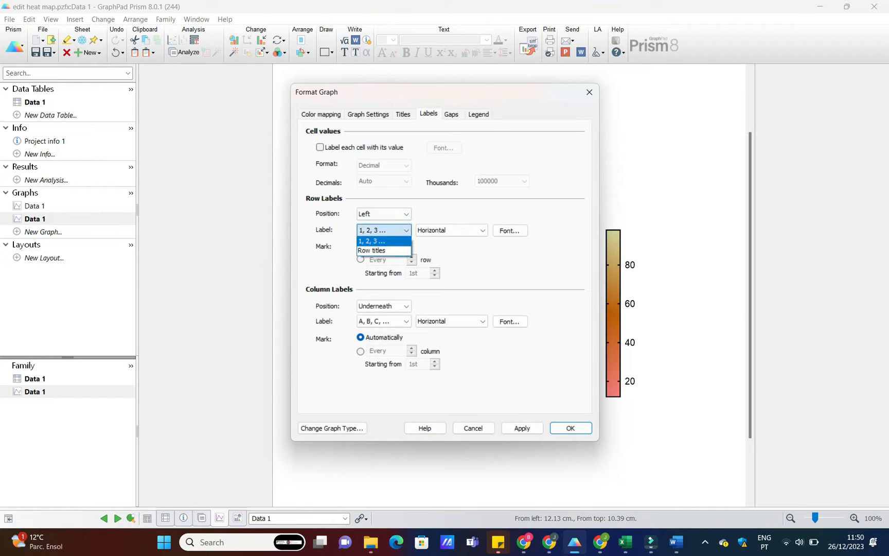
{"action": "left_click", "coordinate": [371, 250]}
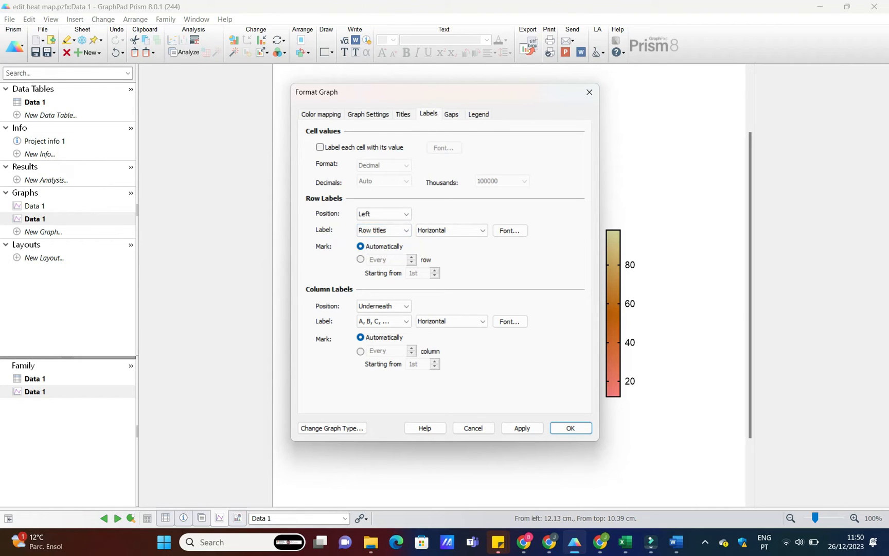
{"action": "left_click", "coordinate": [404, 321]}
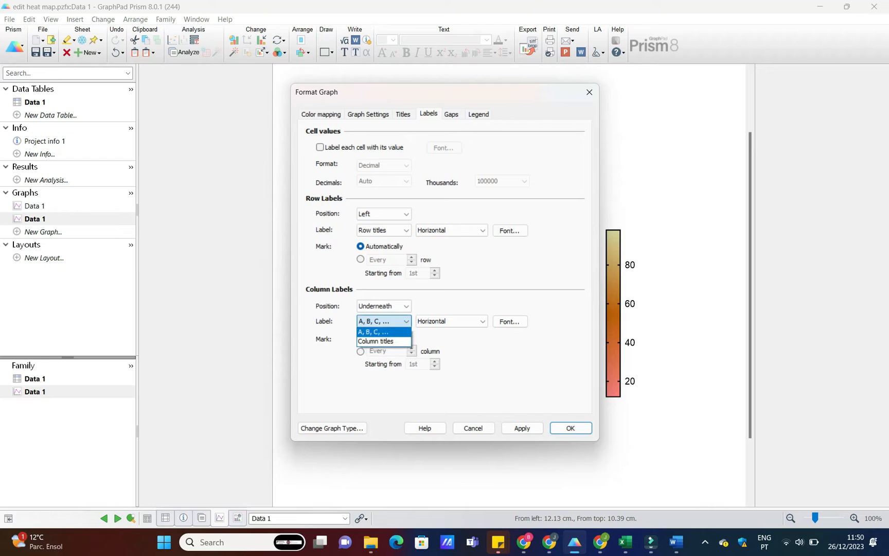
{"action": "left_click", "coordinate": [374, 340]}
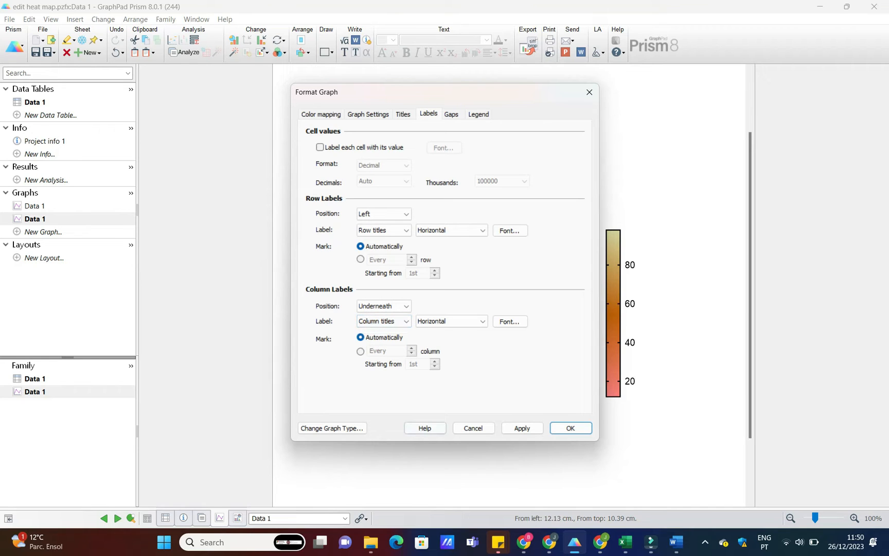
{"action": "left_click", "coordinate": [570, 427]}
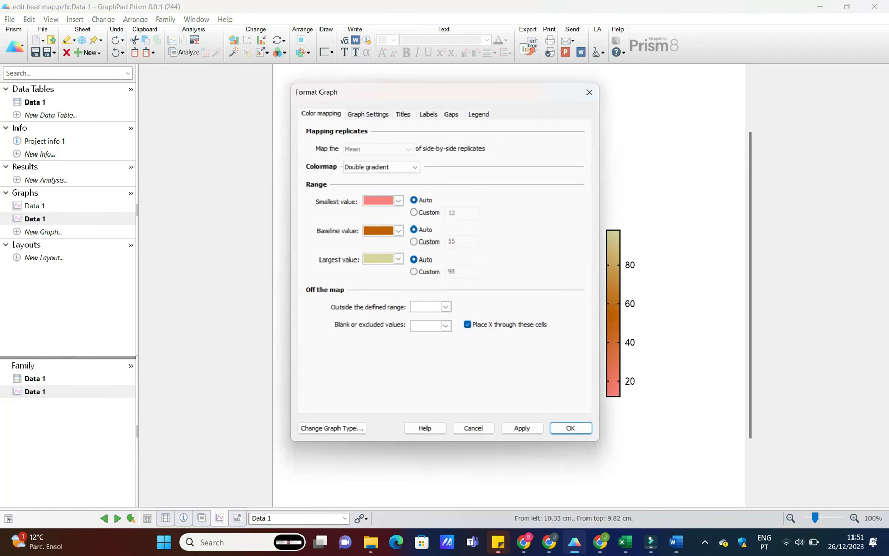
Make column labels Angled (45 degrees) and label each cell with its value.
{"action": "left_click", "coordinate": [427, 115]}
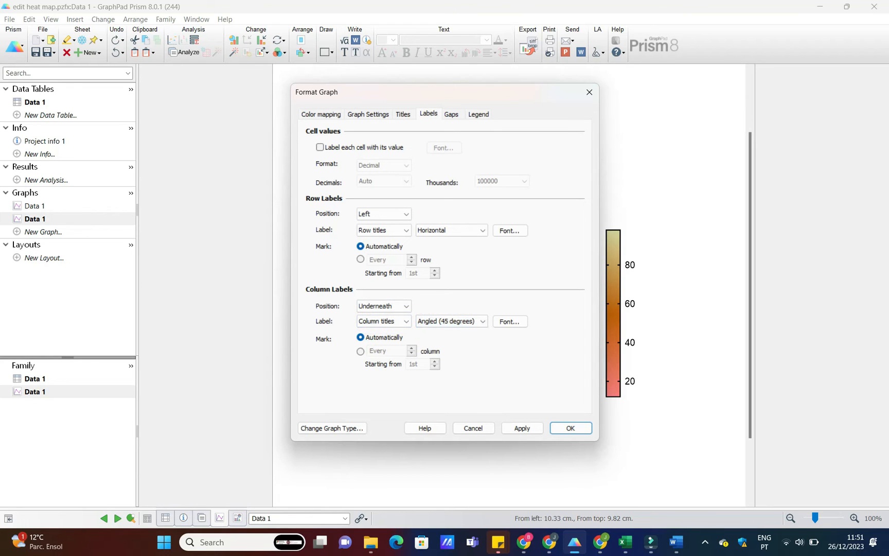
{"action": "left_click", "coordinate": [569, 427]}
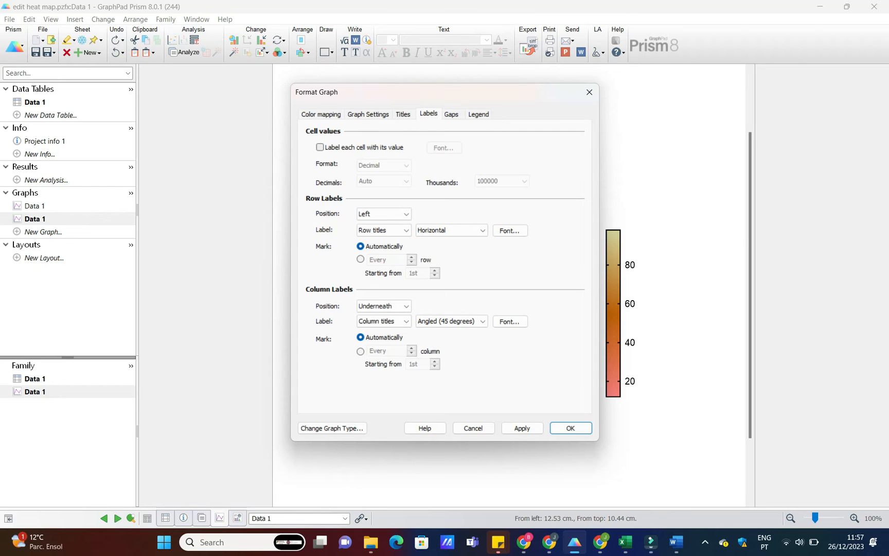
{"action": "left_click", "coordinate": [320, 147]}
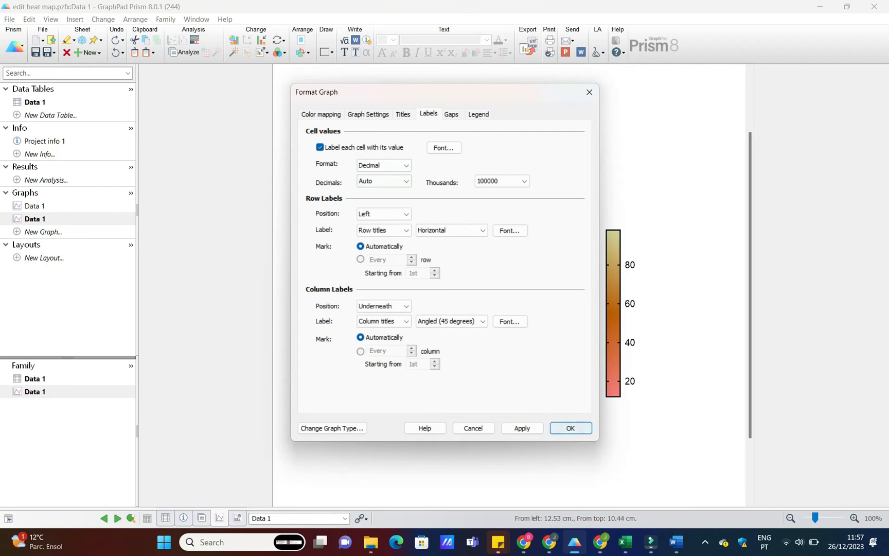